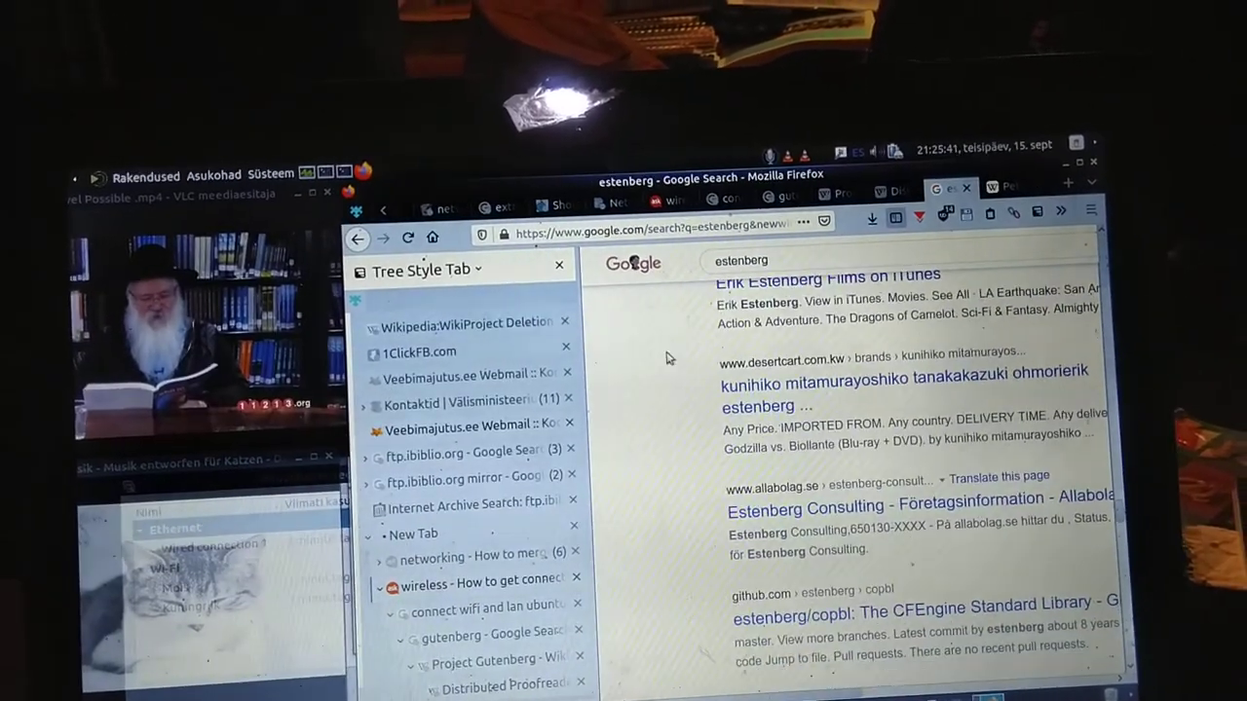
Scroll further down the estenberg Google results while looking through the Tree Style Tab sidebar.
scroll(down, 3)
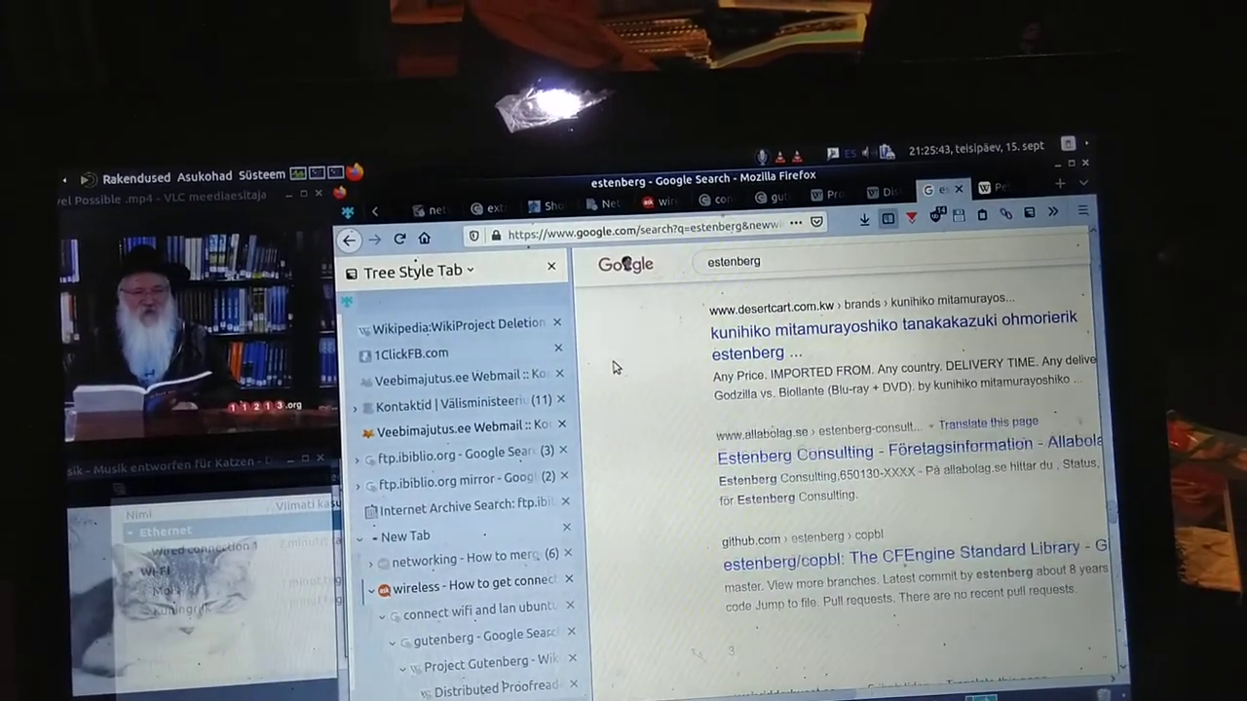
scroll(down, 3)
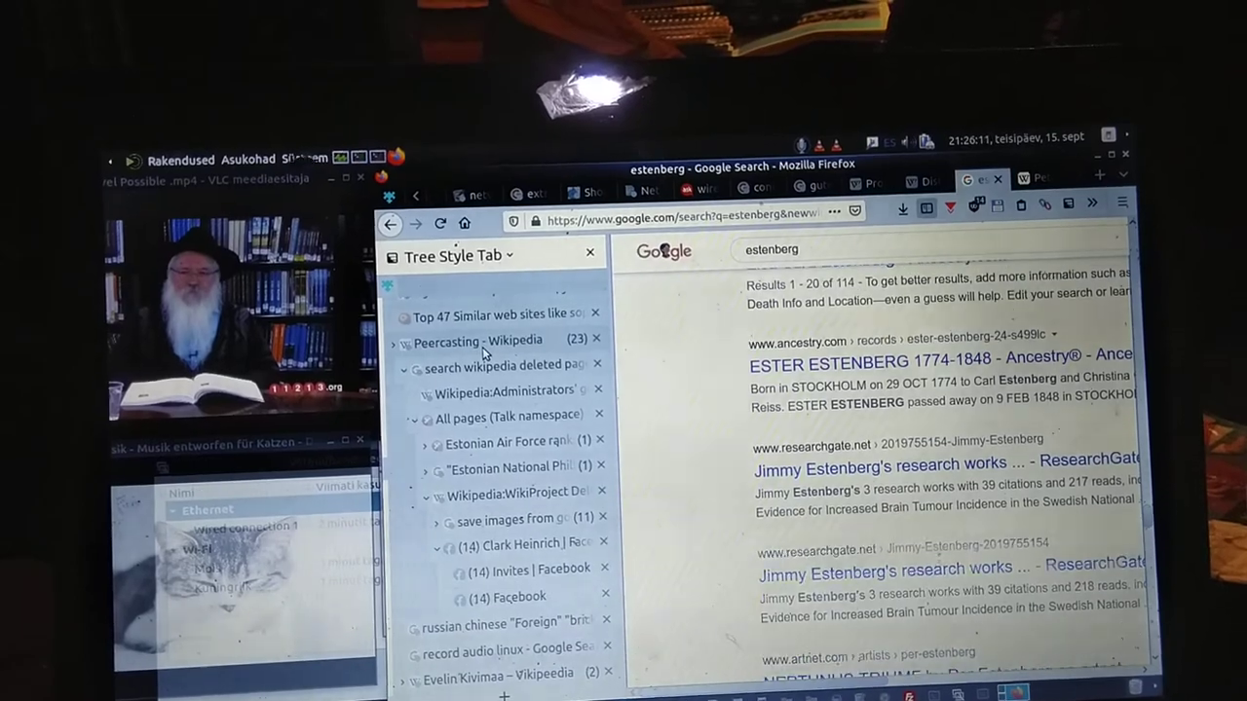
scroll(down, 3)
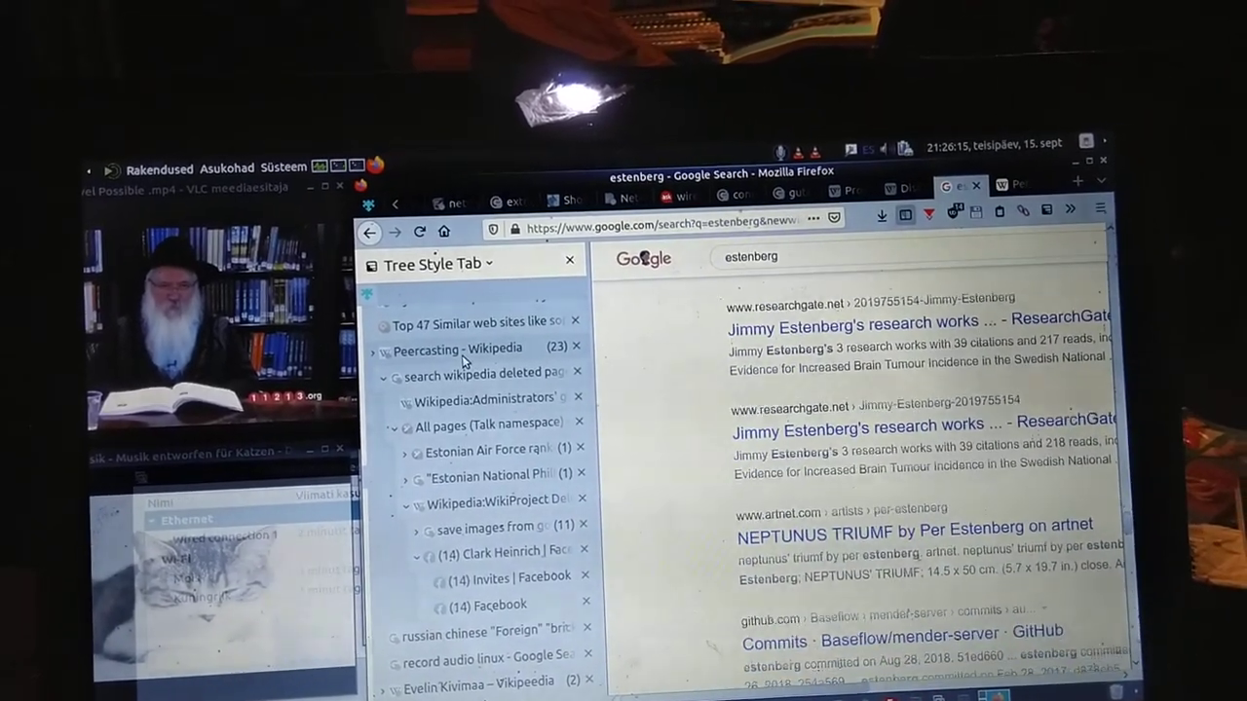
click(461, 348)
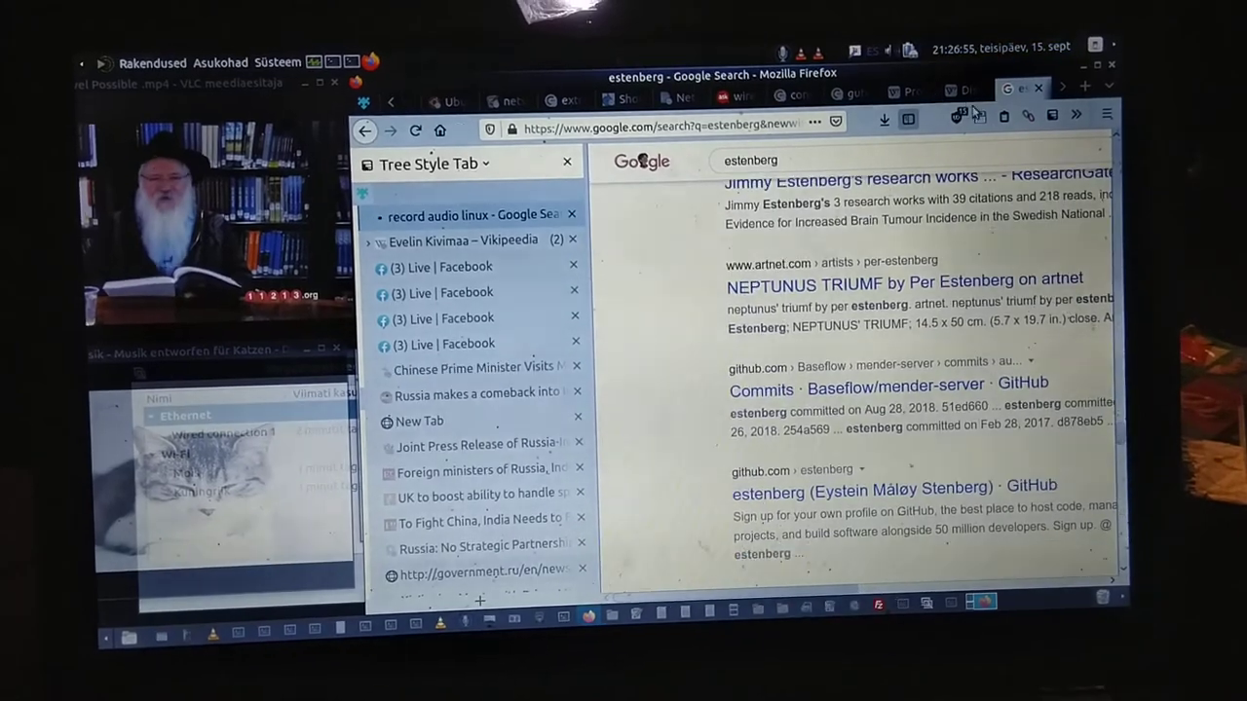
scroll(down, 3)
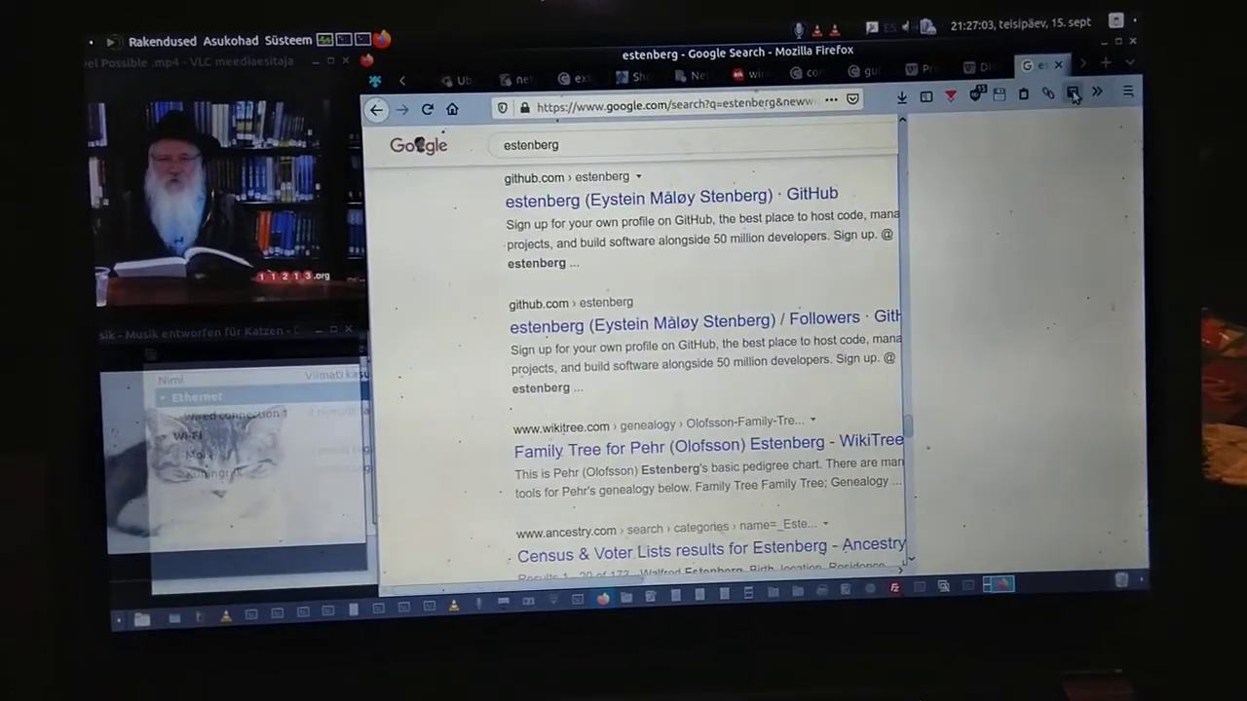
Keep scrolling down through the estenberg Google results.
scroll(down, 3)
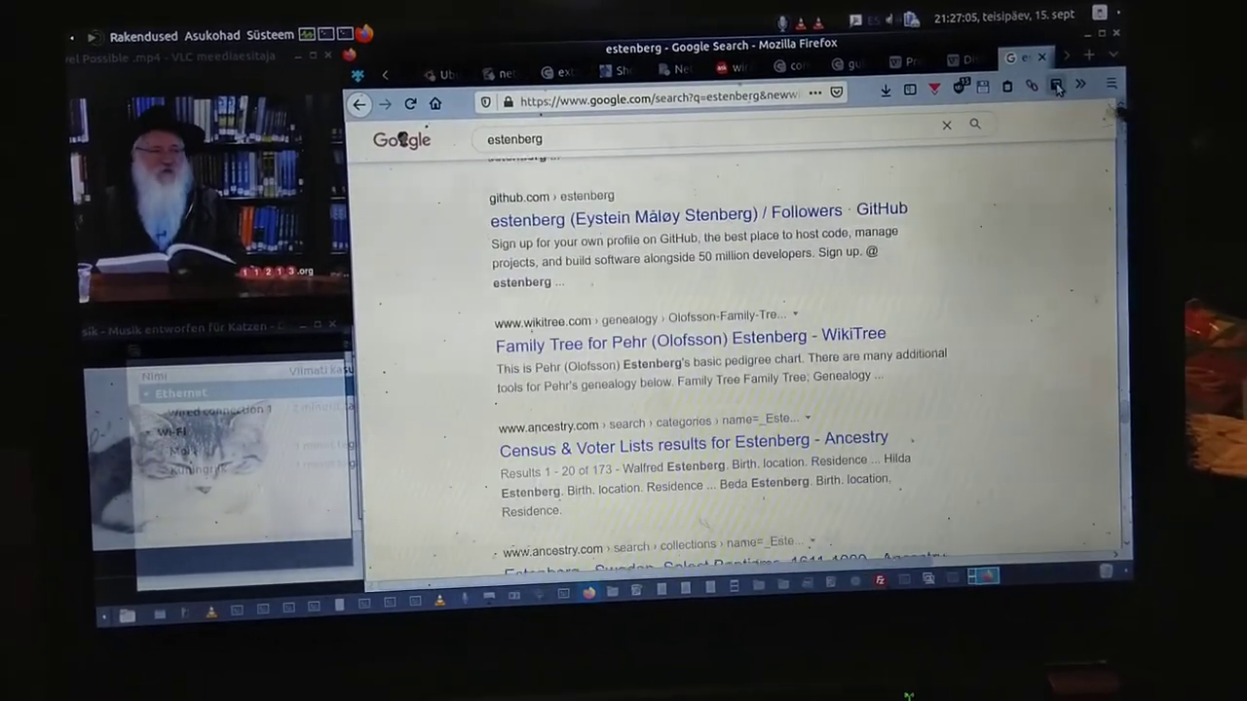
scroll(down, 3)
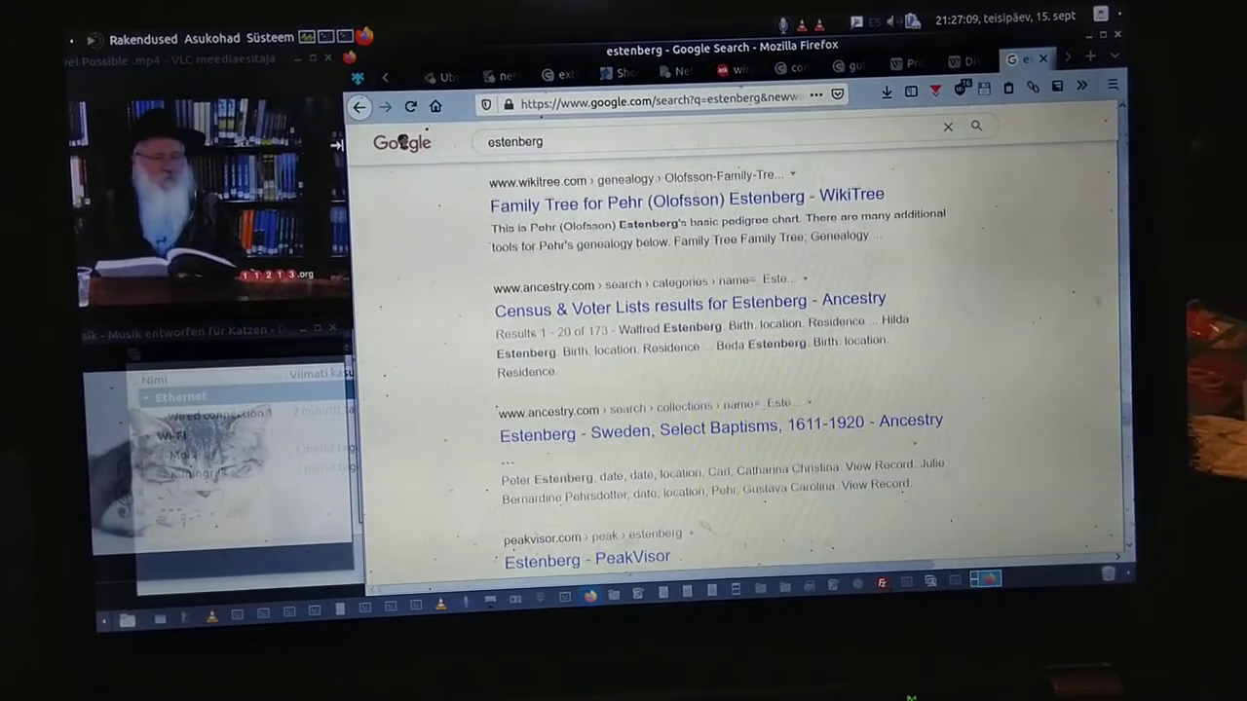
scroll(down, 3)
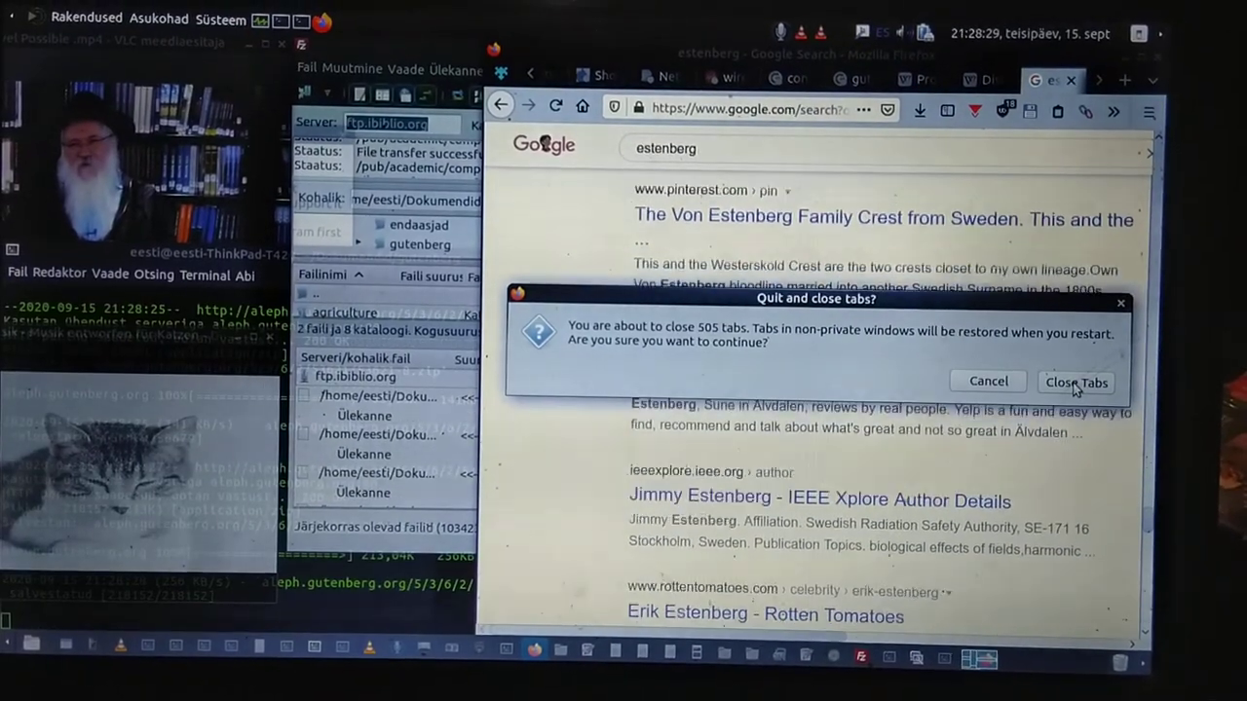
click(1075, 381)
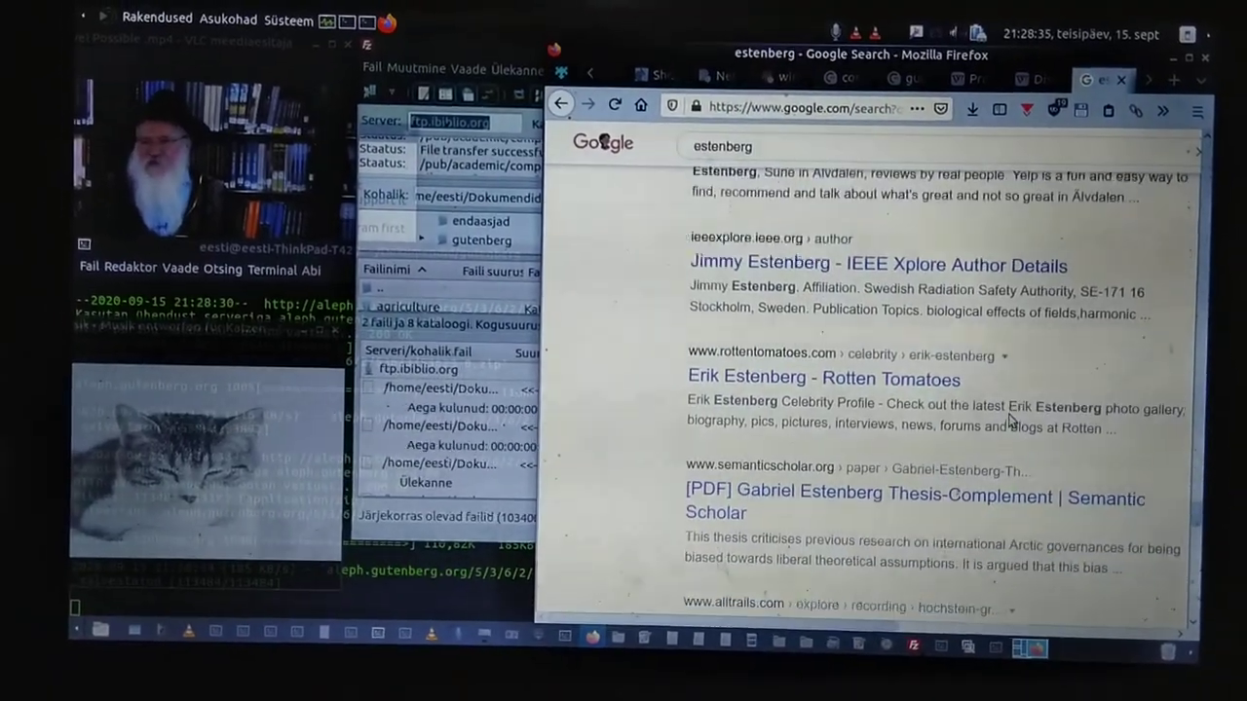
scroll(down, 3)
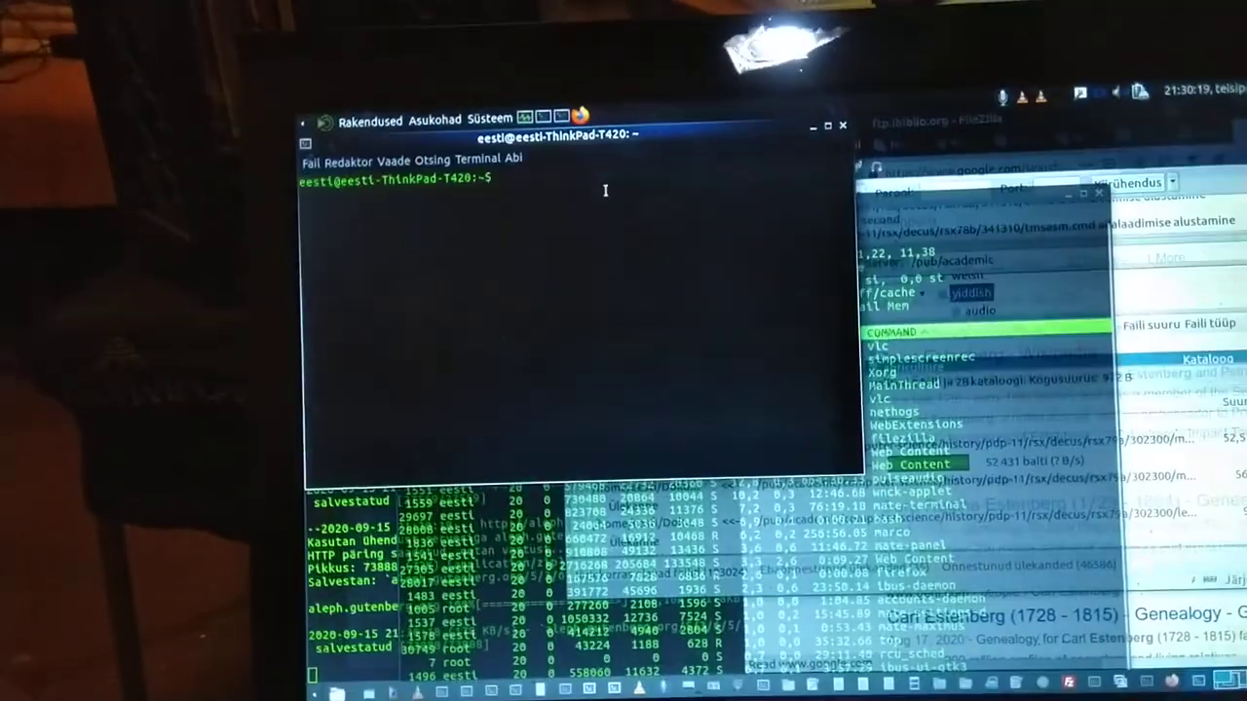
Enter 'sudo apt-get install sikuli-ide' in the new terminal window.
text(sudo apt-get install sikuli-ide)
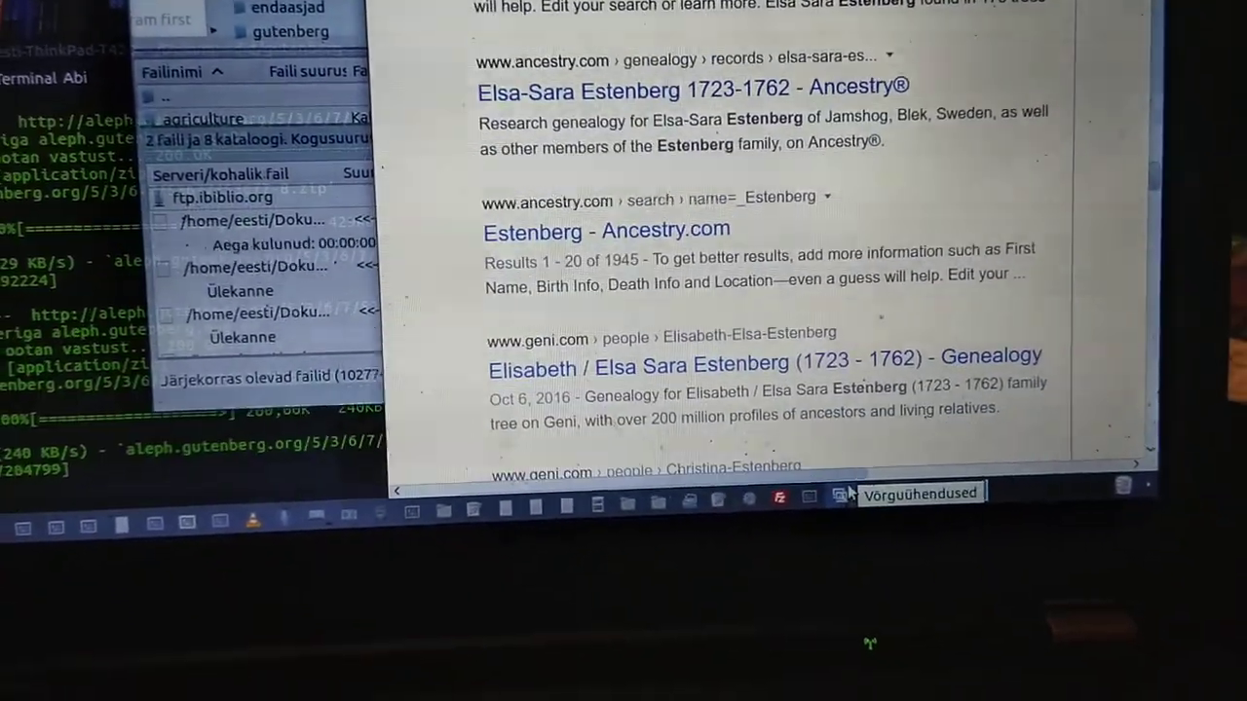
Use Link Gopher's Extract All Links on the estenberg results page.
scroll(down, 3)
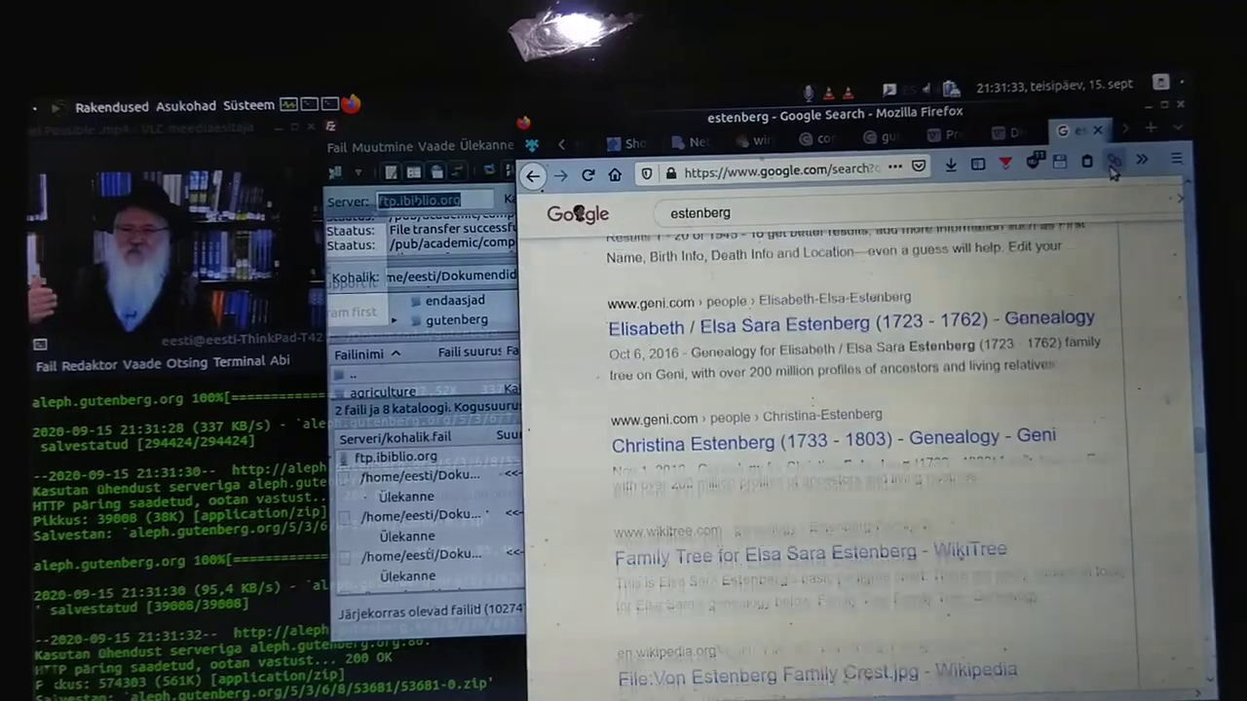
click(1115, 163)
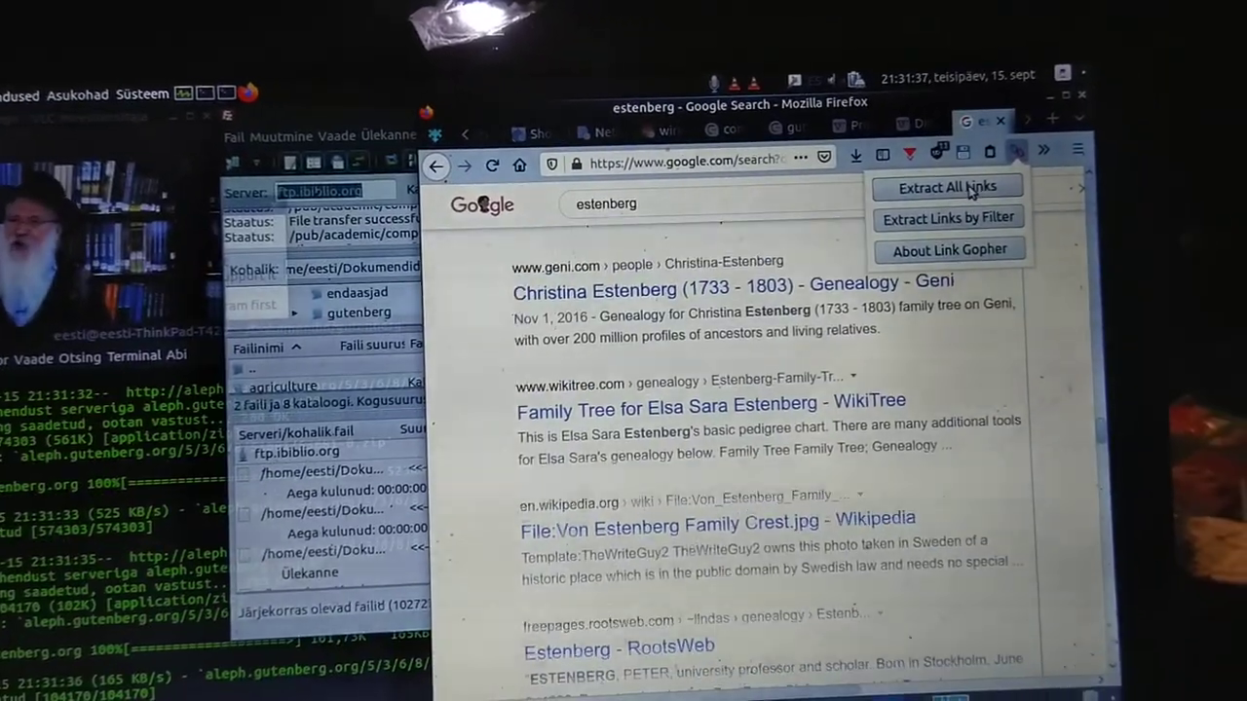
scroll(down, 3)
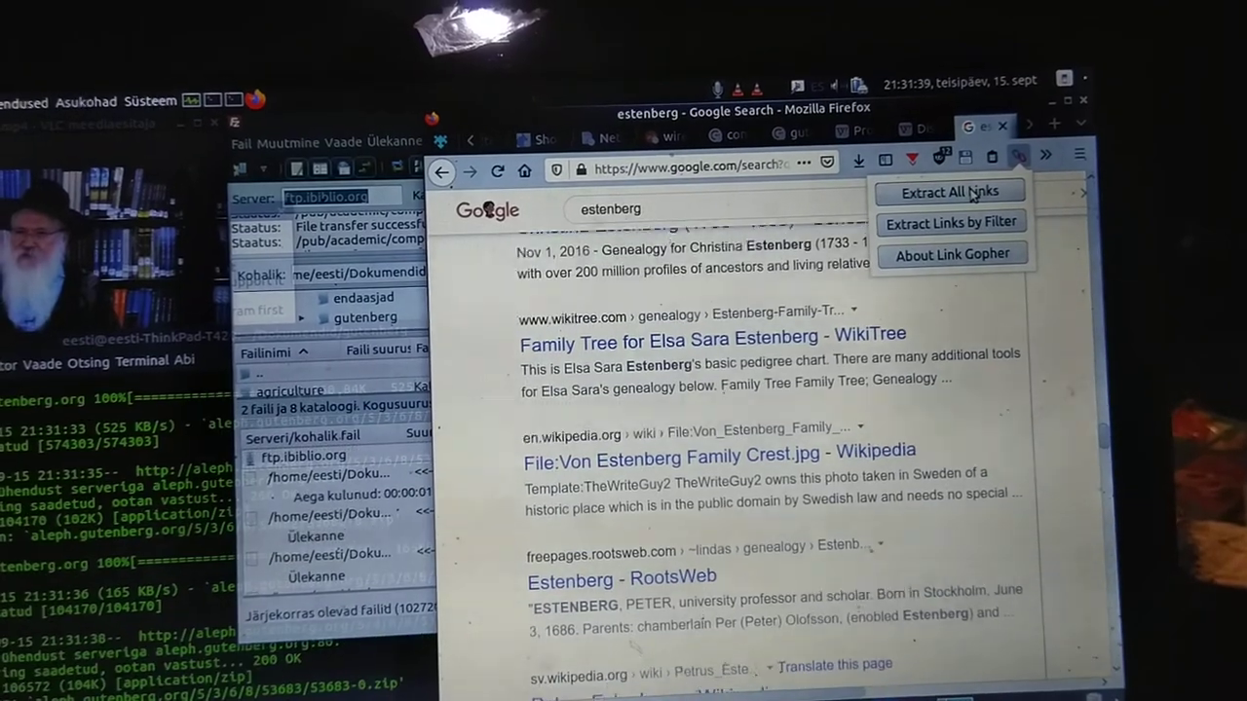
click(950, 191)
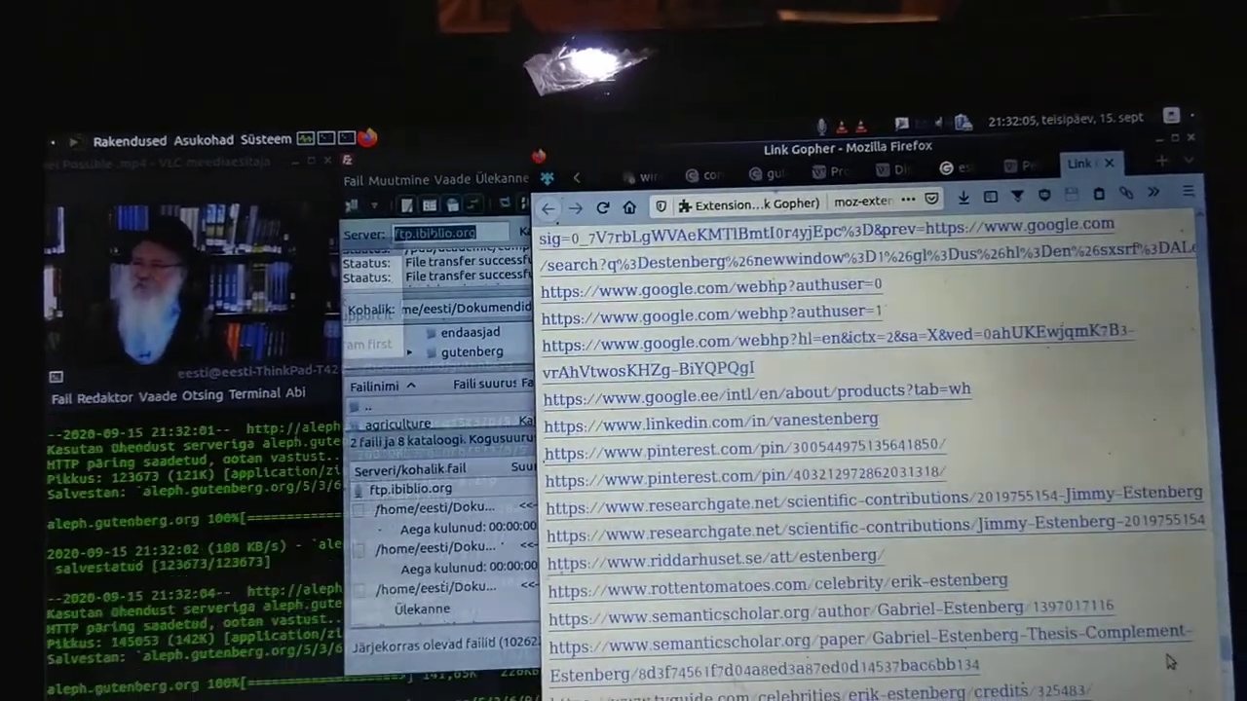
scroll(down, 3)
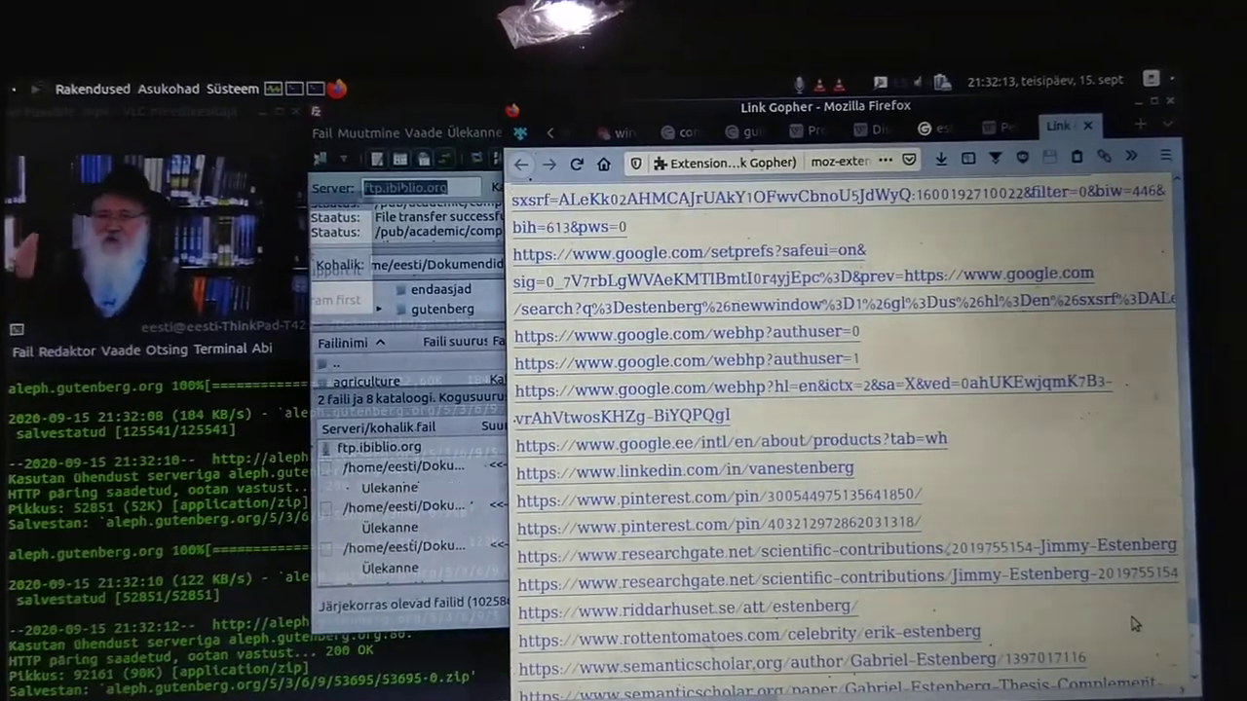
scroll(down, 3)
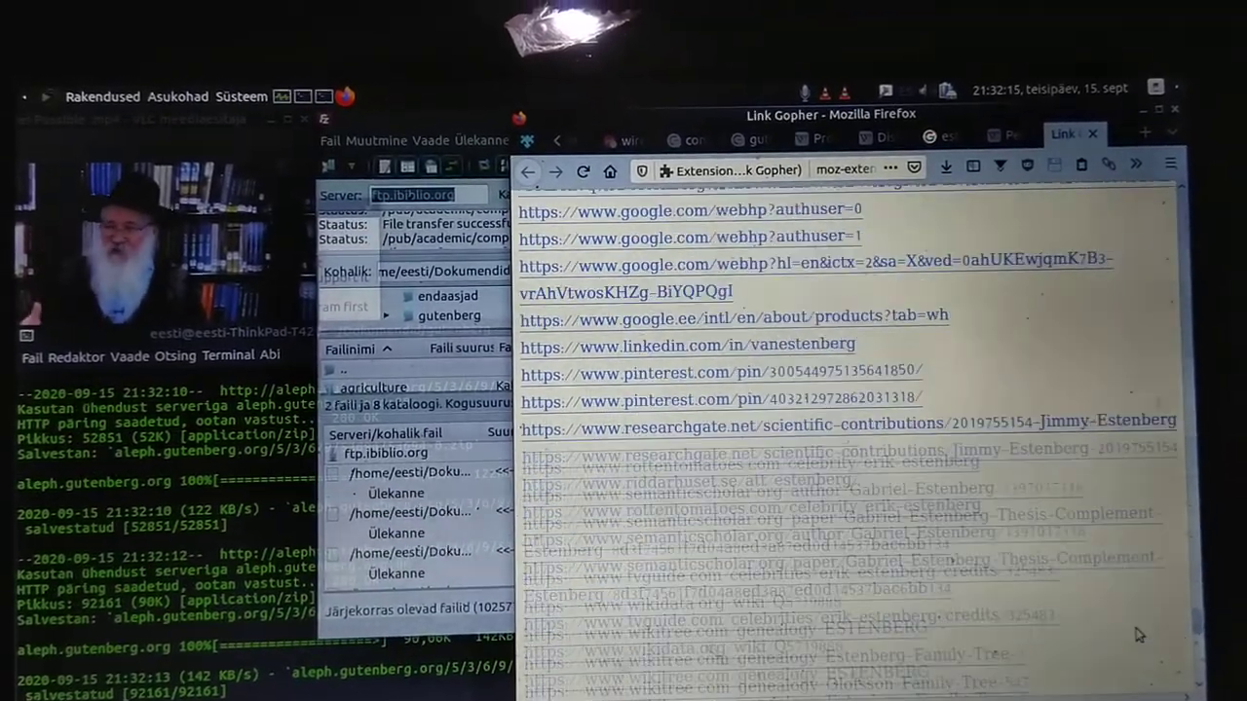
scroll(down, 3)
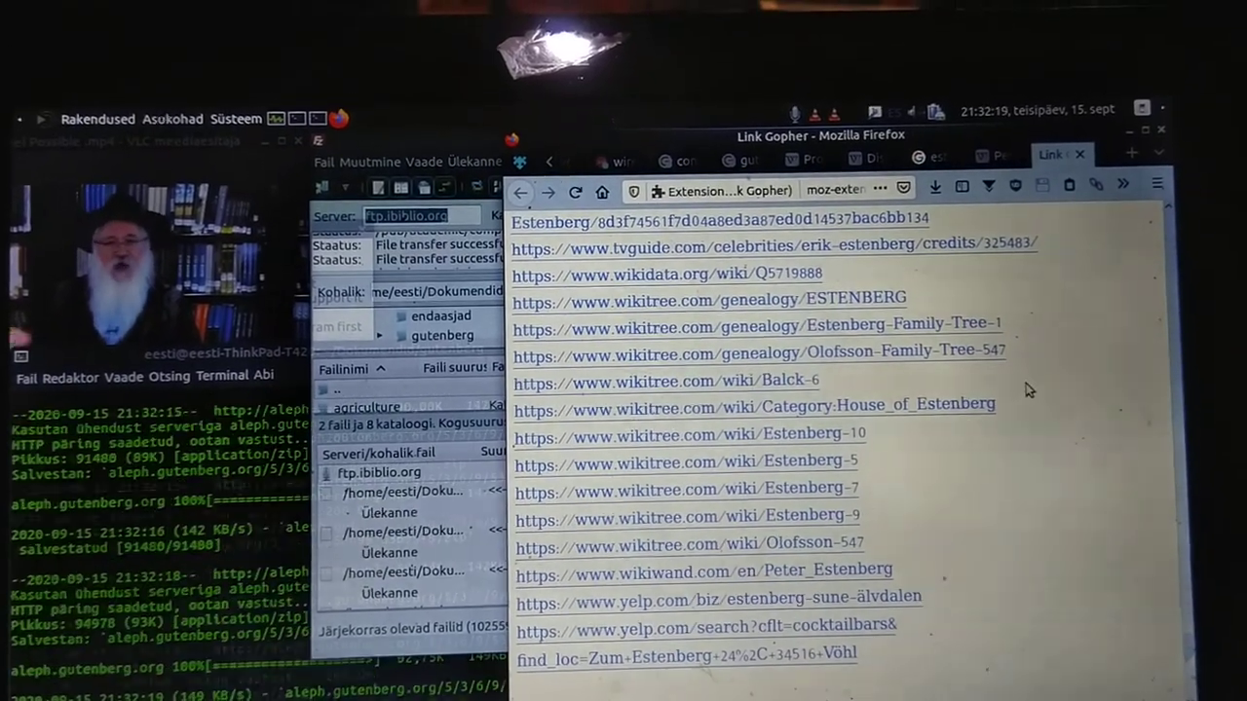
Return to the estenberg Google Search tab and scroll down to the worldcat and wikitree entries.
click(935, 154)
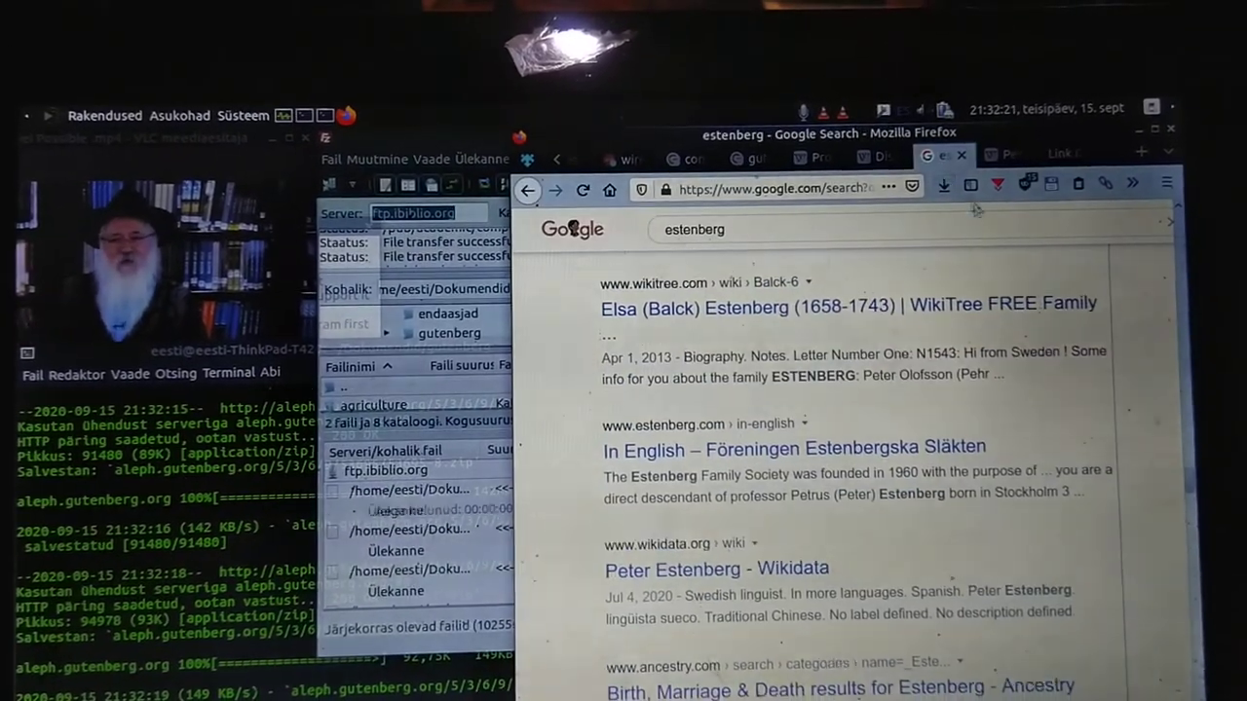
scroll(down, 3)
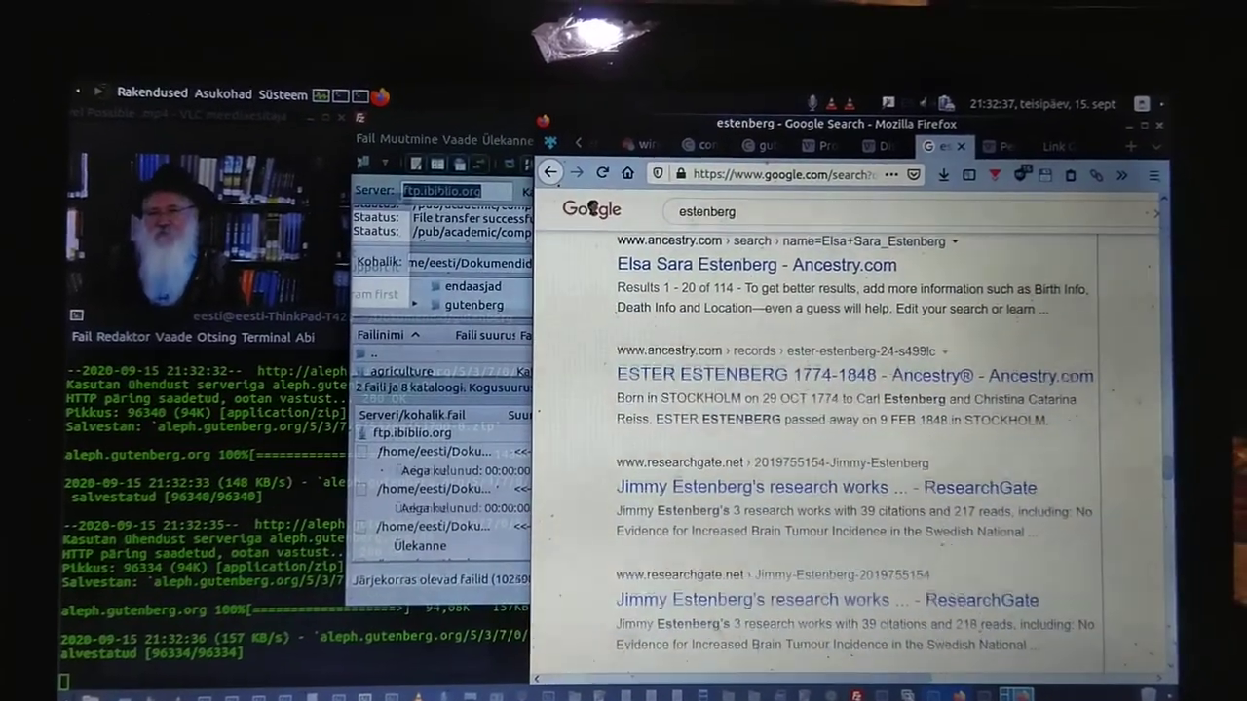
scroll(down, 3)
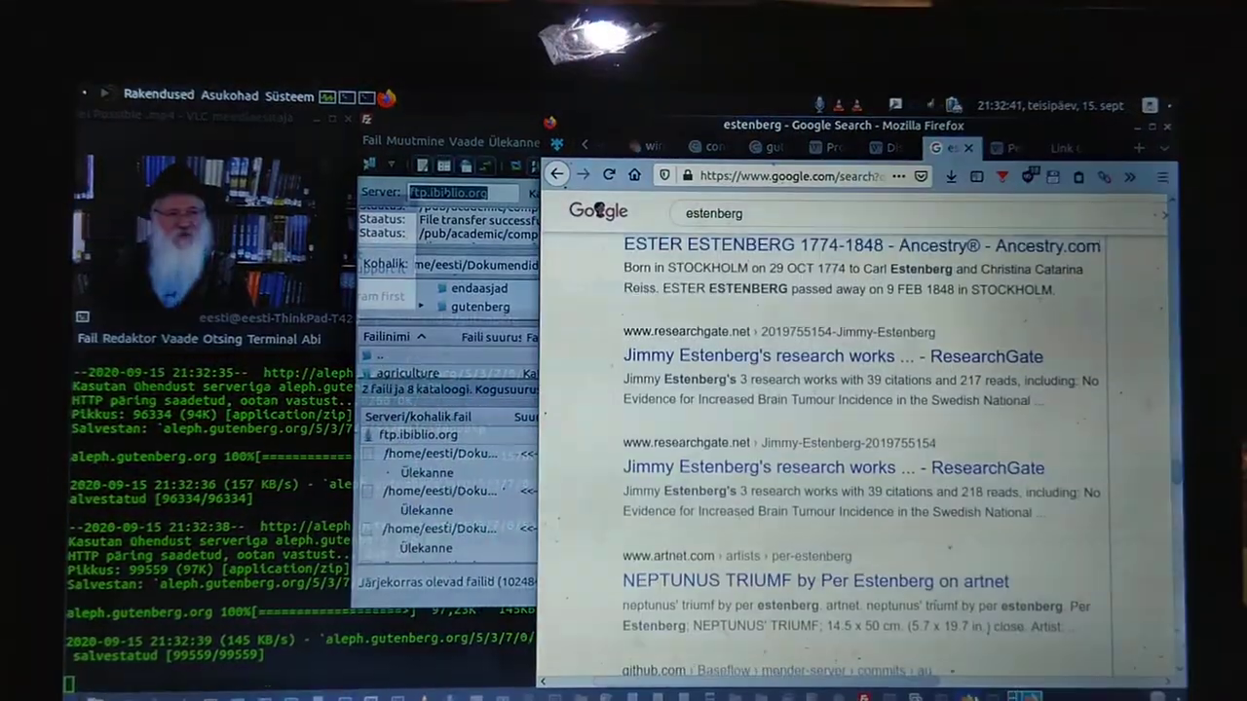
scroll(down, 3)
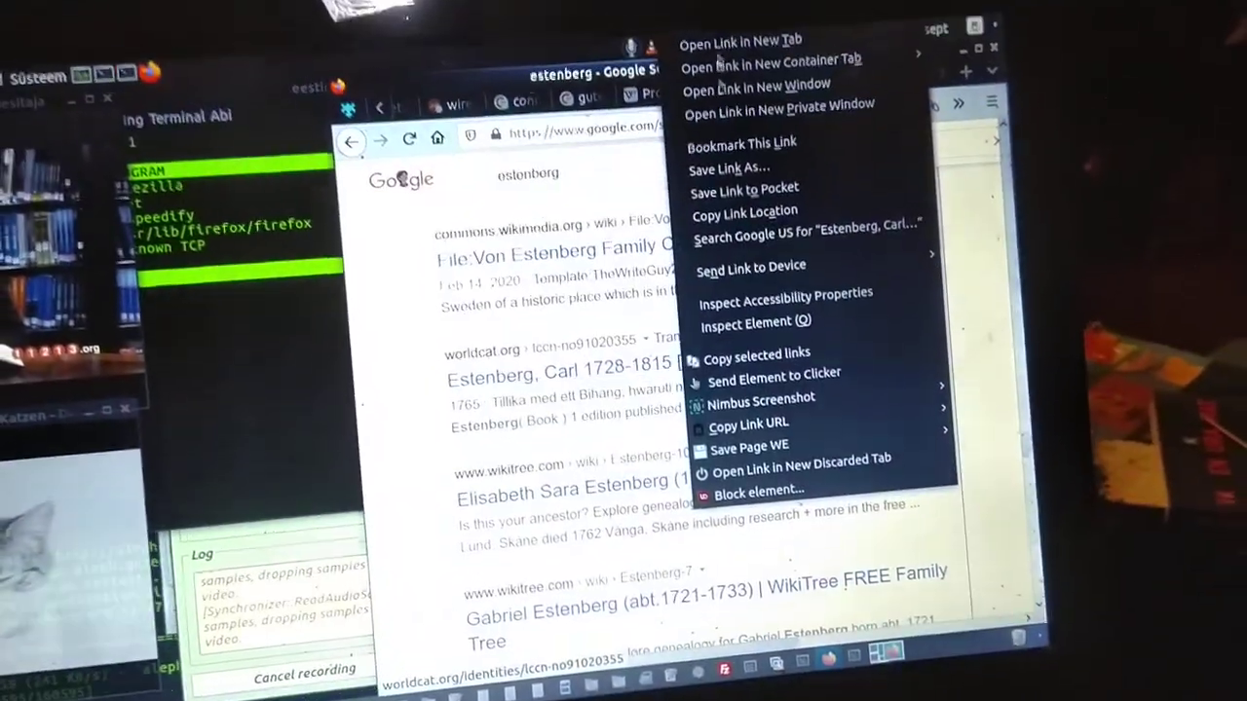
mouse_move(725, 93)
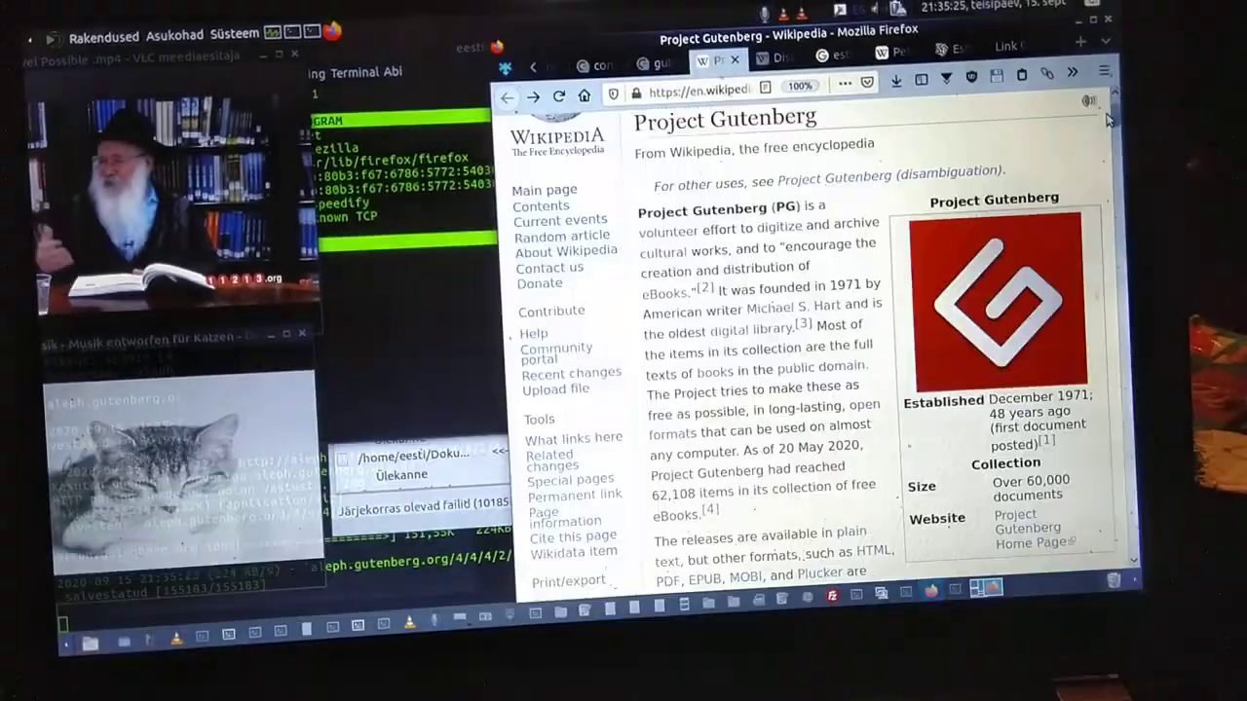
scroll(down, 3)
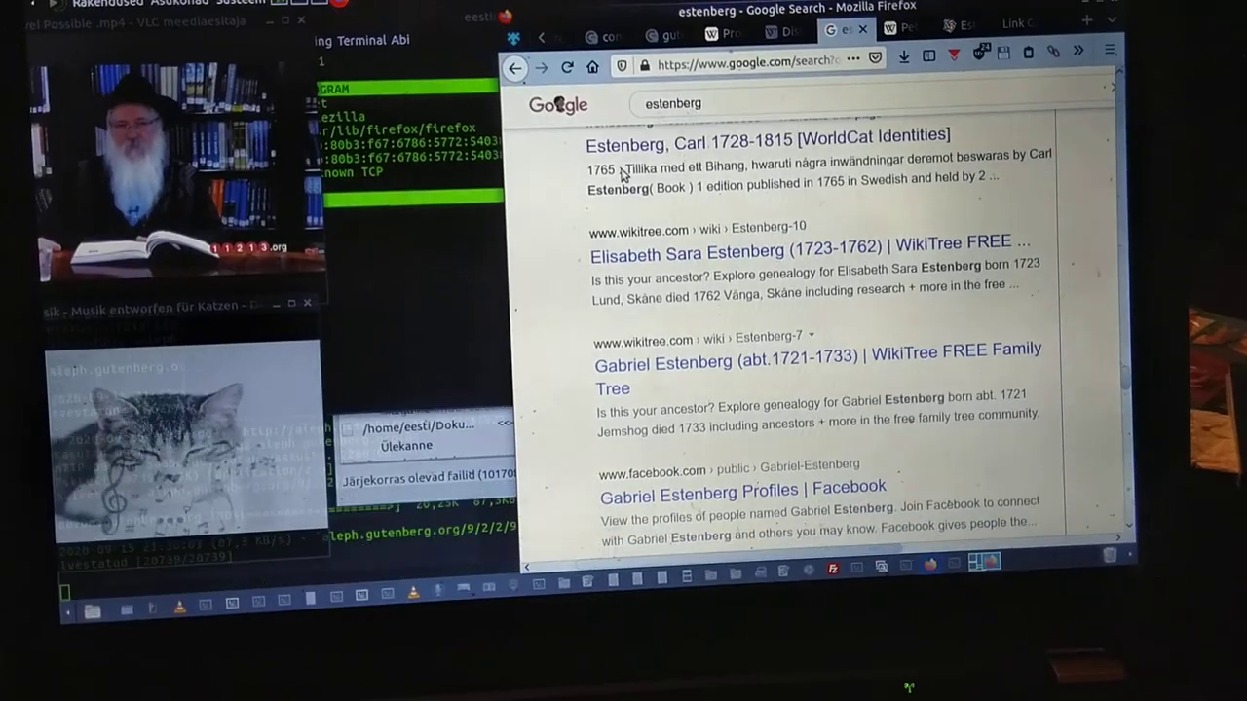
scroll(down, 3)
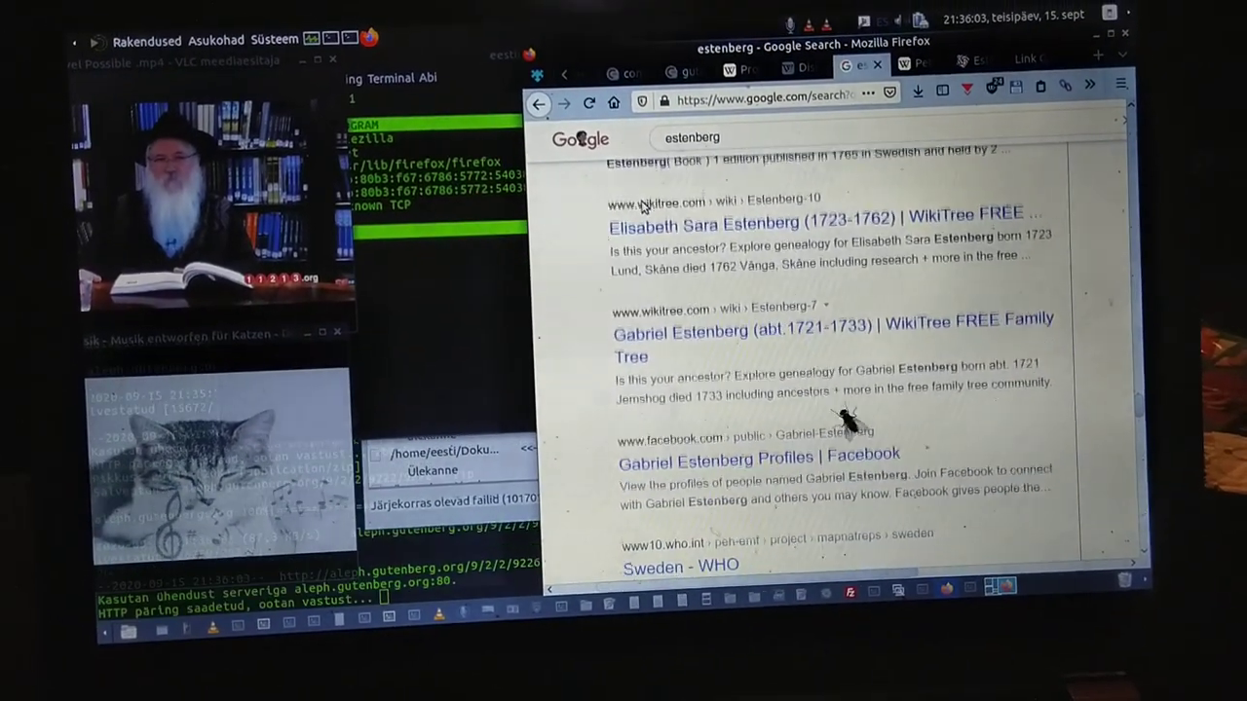
scroll(down, 3)
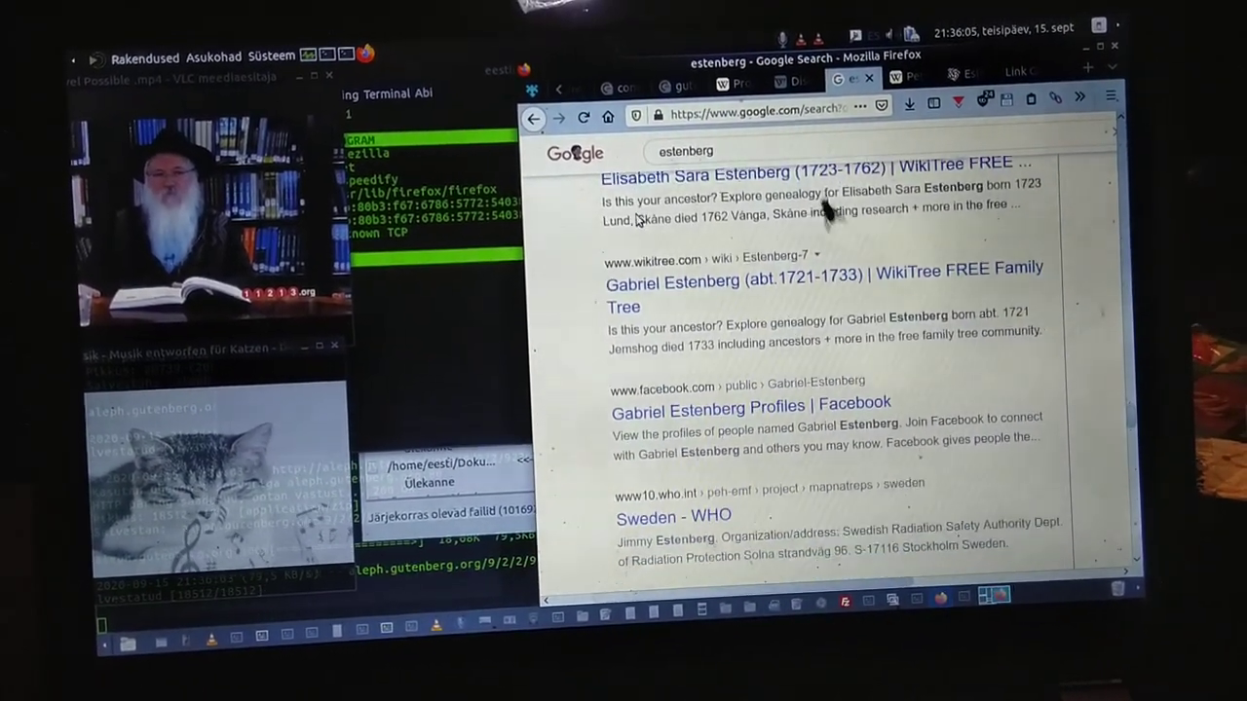
scroll(down, 3)
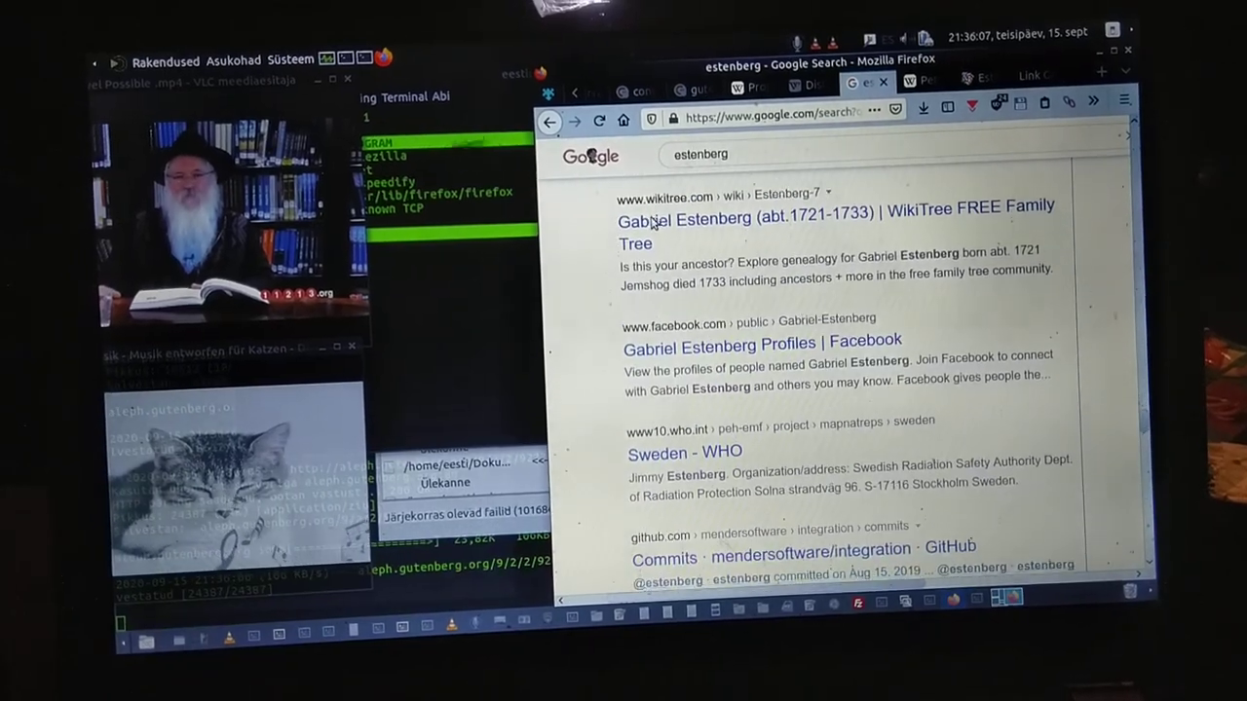
scroll(down, 3)
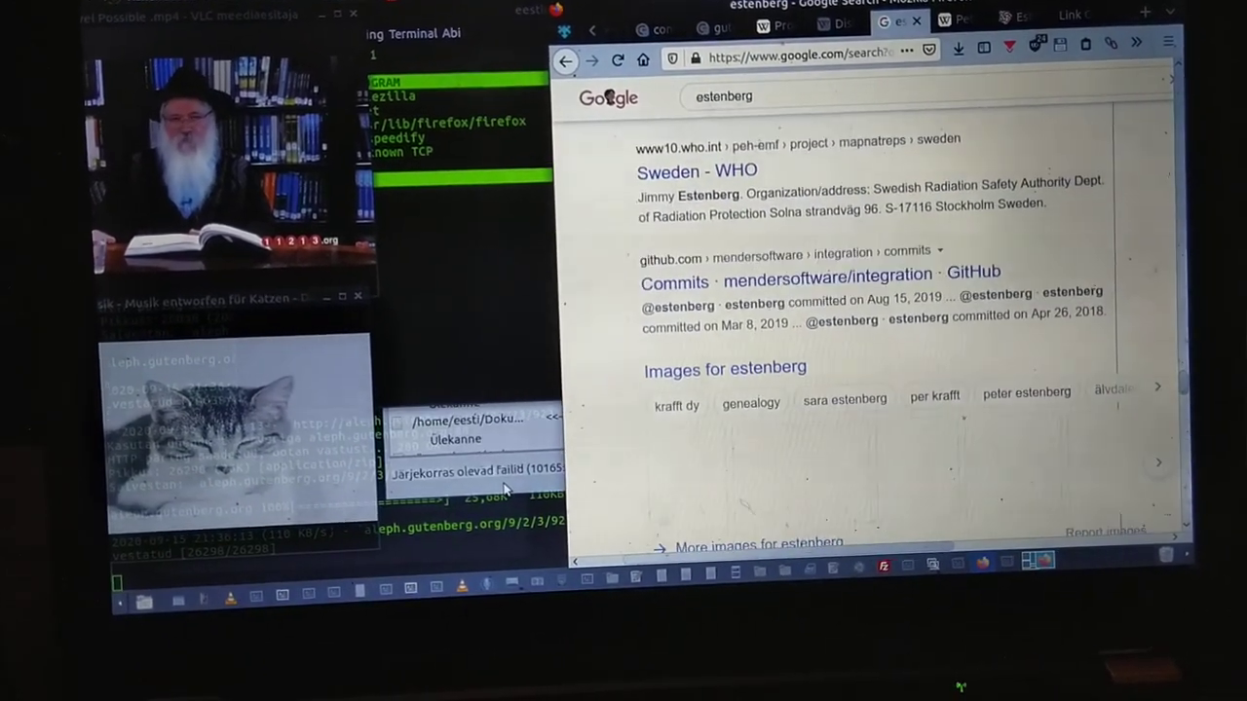
scroll(down, 3)
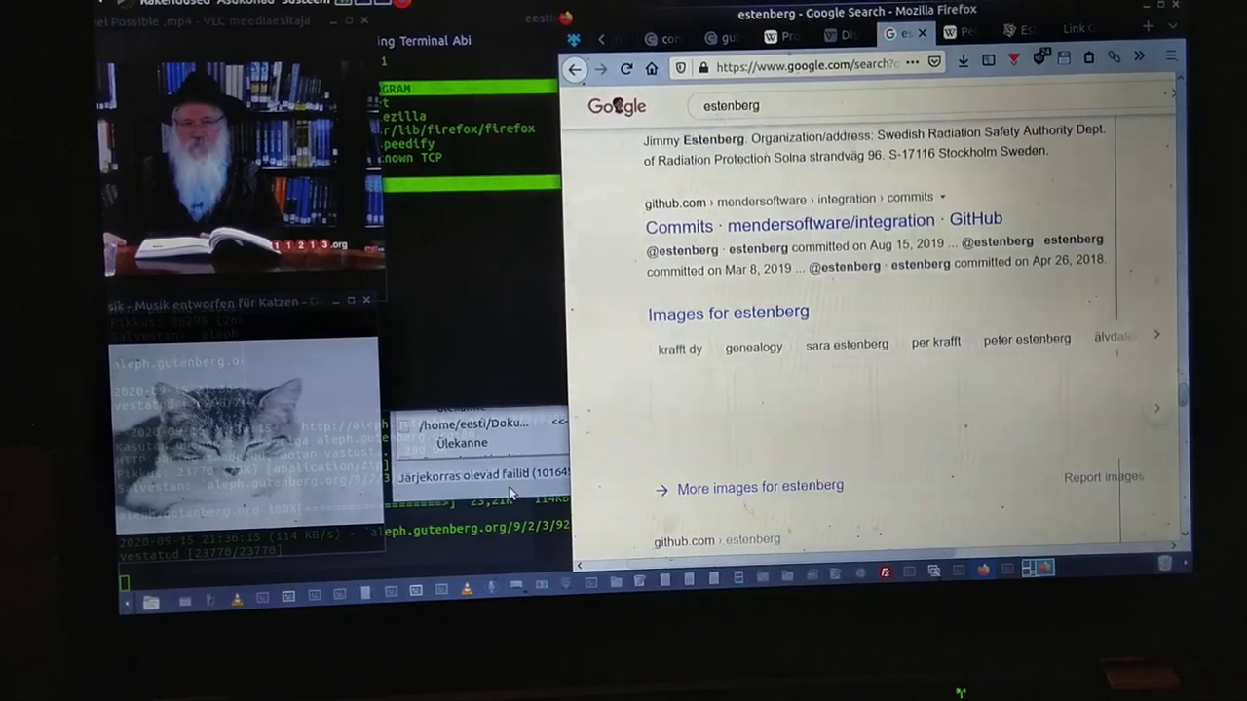